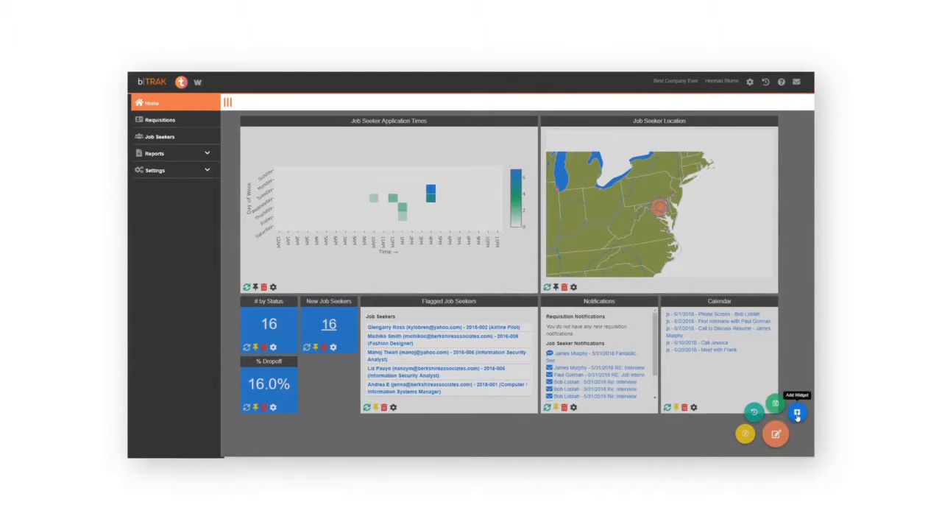
- Add a dashboard widget, then pick a template for the Fashion Designer candidate's email
{"action": "left_click", "coordinate": [797, 412]}
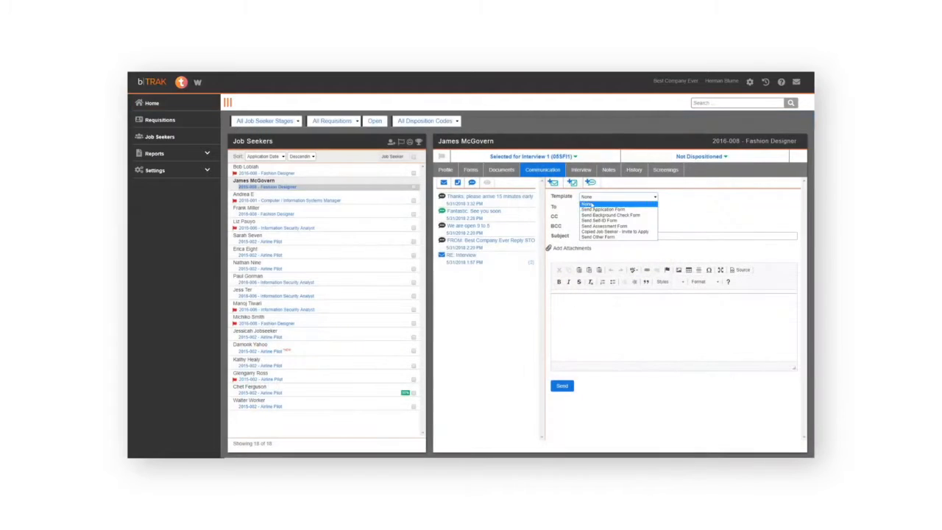
{"action": "left_click", "coordinate": [604, 219]}
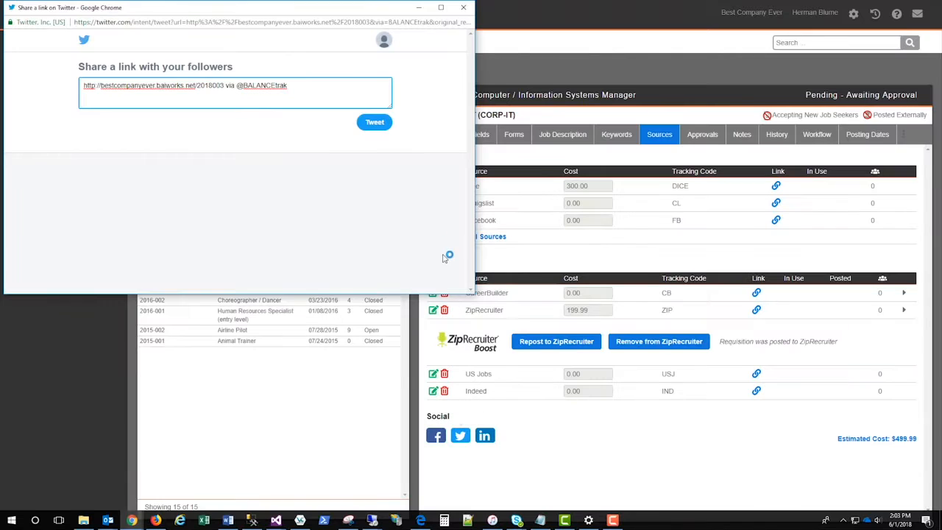
- Tweet the requisition's job posting link from the Twitter share window
{"action": "left_click", "coordinate": [373, 122]}
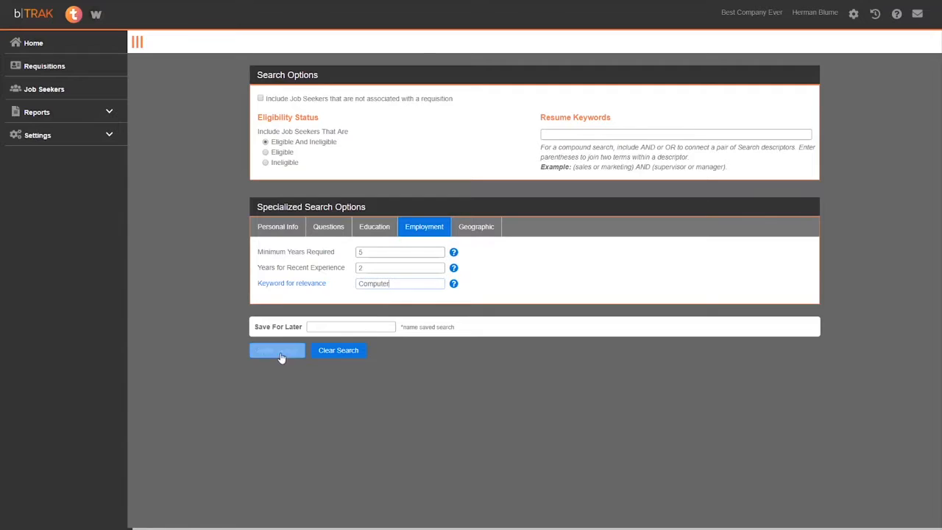
- Run the job seeker search: 5 years minimum, 2 recent, keyword Computer
{"action": "left_click", "coordinate": [277, 349]}
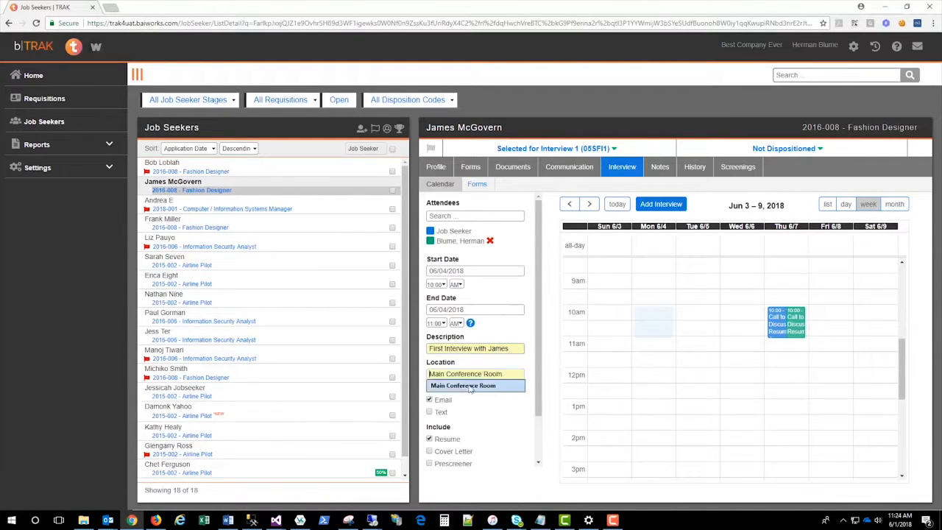
- Give the email the subject 'Self ID Form for Interview', then view Bob Loblah's forms
{"action": "left_click", "coordinate": [569, 166]}
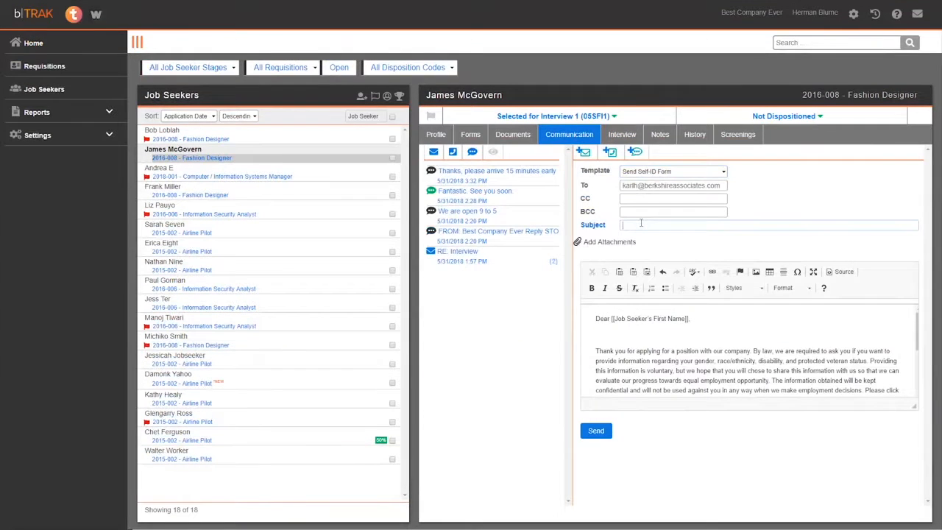
{"action": "type", "text": "Self ID Form"}
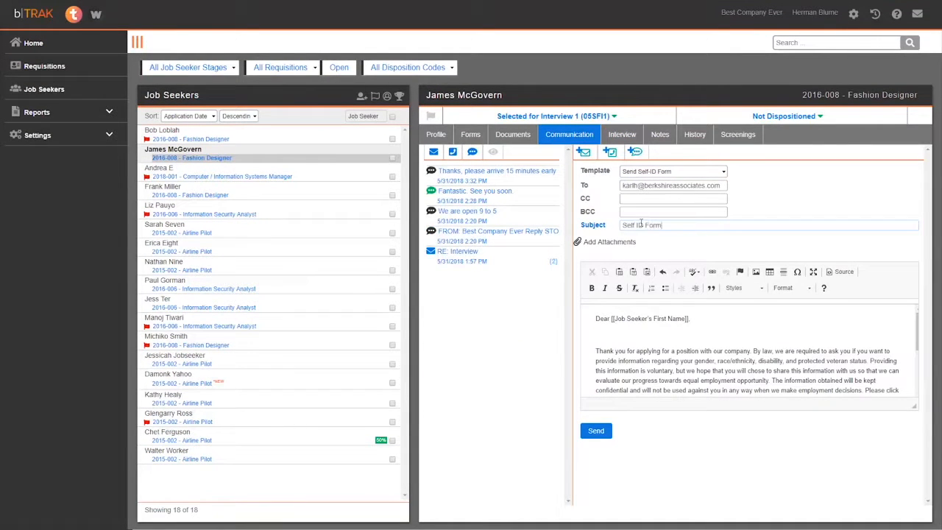
{"action": "type", "text": "for Interview"}
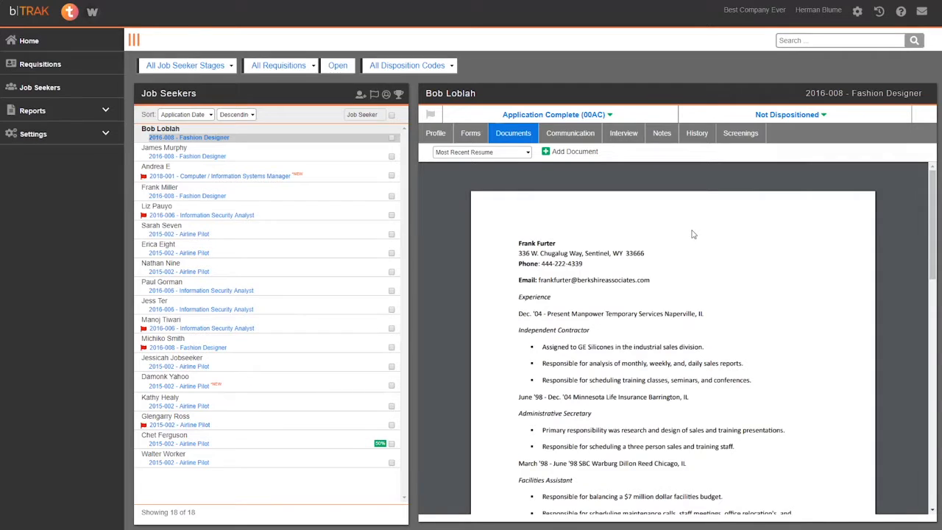
{"action": "left_click", "coordinate": [470, 132]}
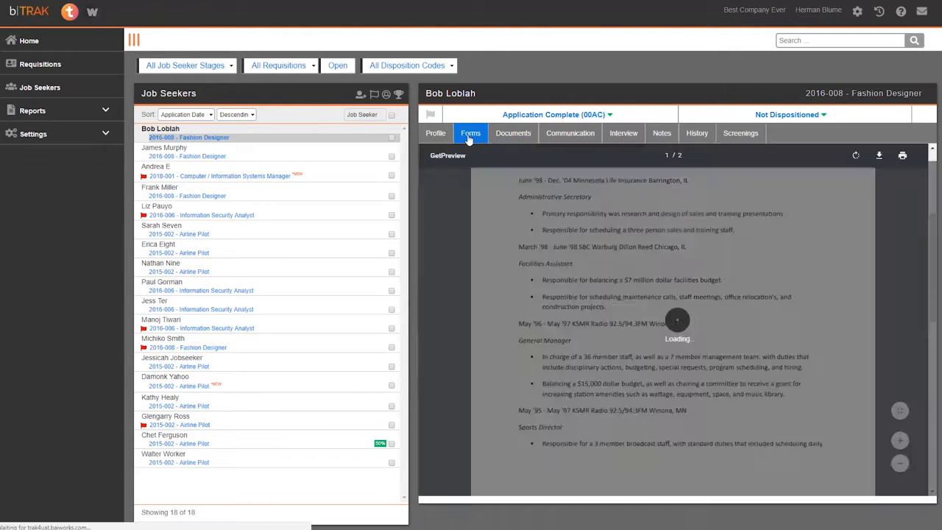